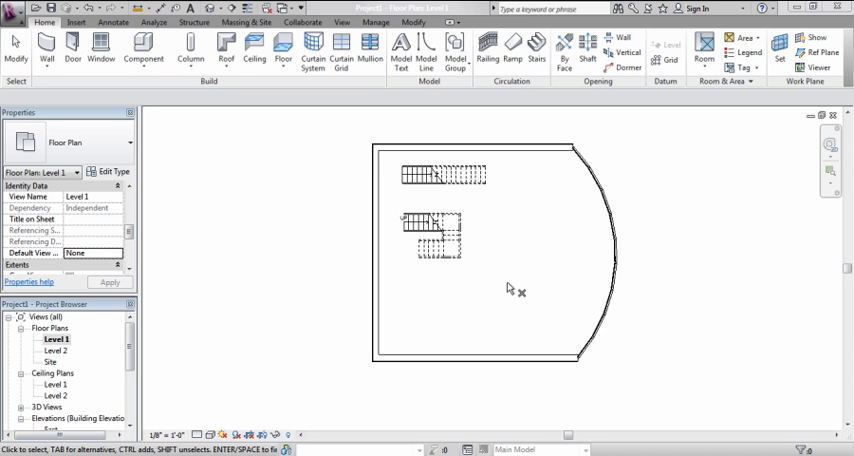
pyautogui.moveTo(495, 312)
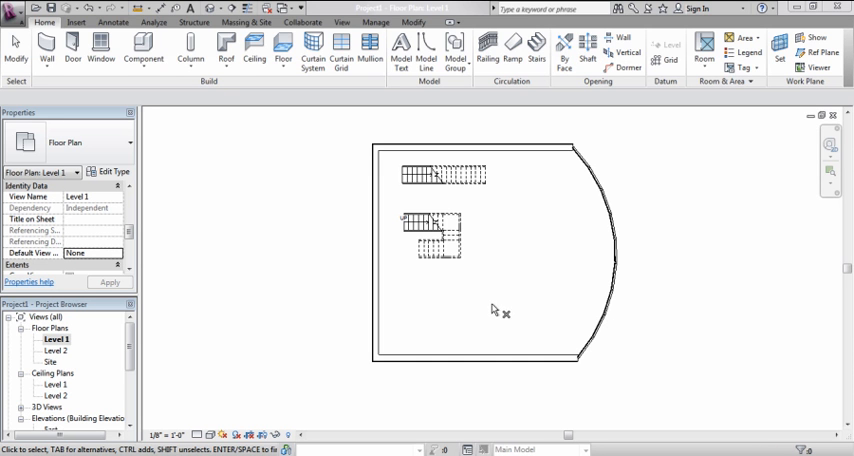
pyautogui.moveTo(478, 345)
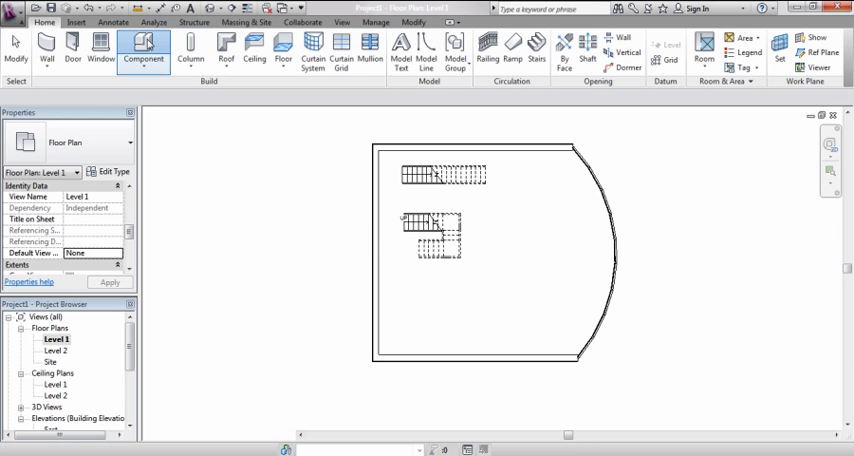
# Start the Component tool and browse the family library, keeping the Elevator_10913 Service/Hospital_4000 family.
pyautogui.click(144, 52)
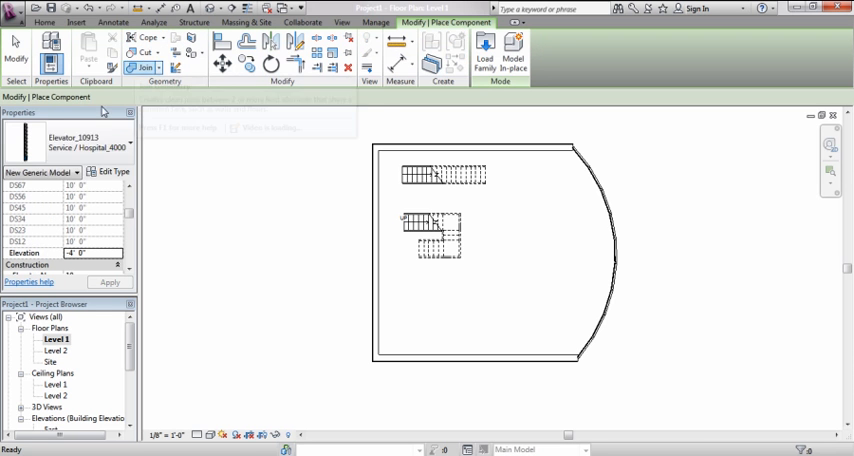
pyautogui.click(485, 55)
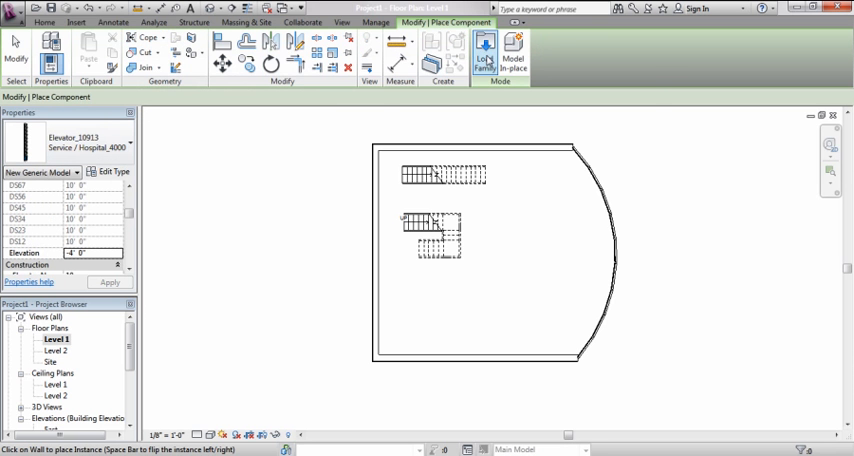
pyautogui.click(484, 50)
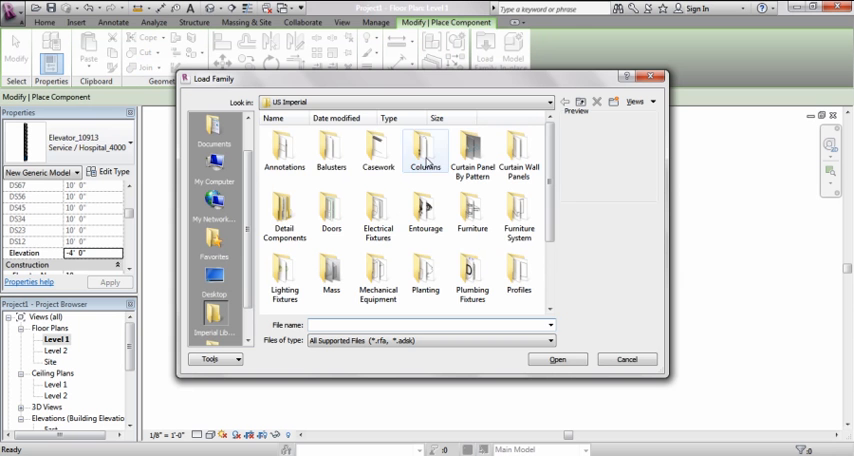
pyautogui.scroll(-3)
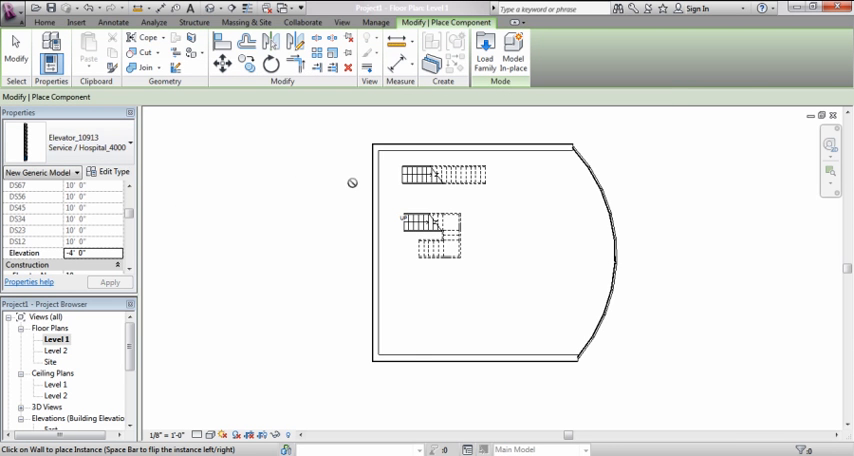
pyautogui.moveTo(375, 190)
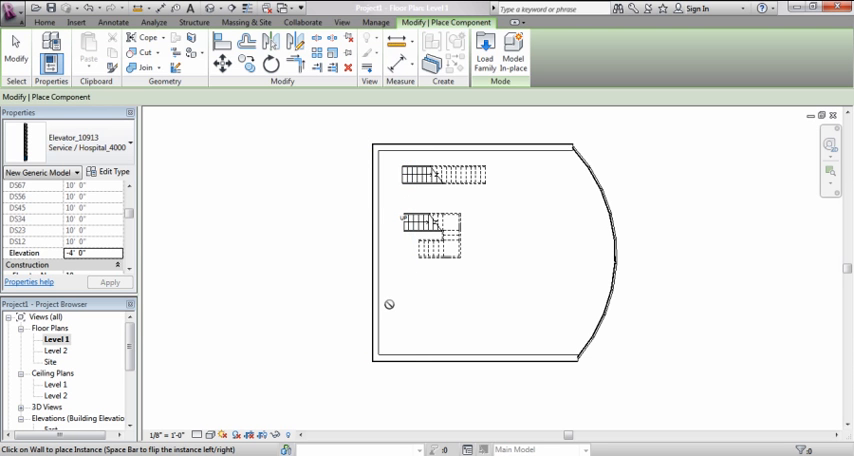
pyautogui.moveTo(390, 330)
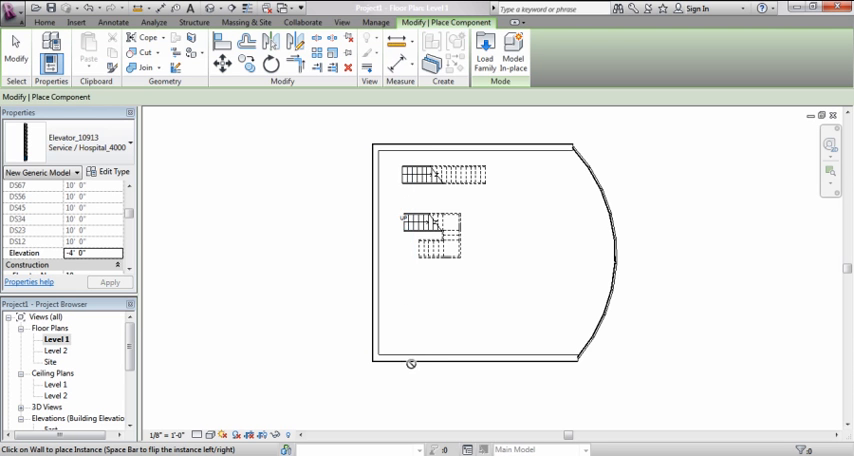
pyautogui.moveTo(413, 390)
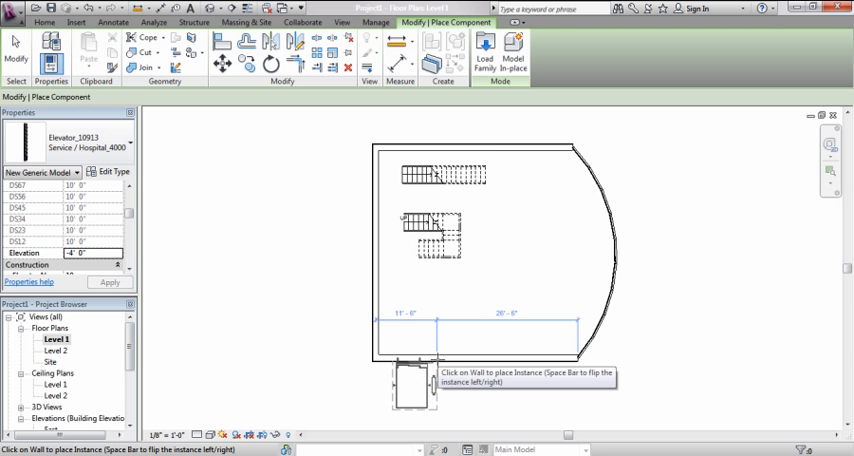
pyautogui.moveTo(422, 390)
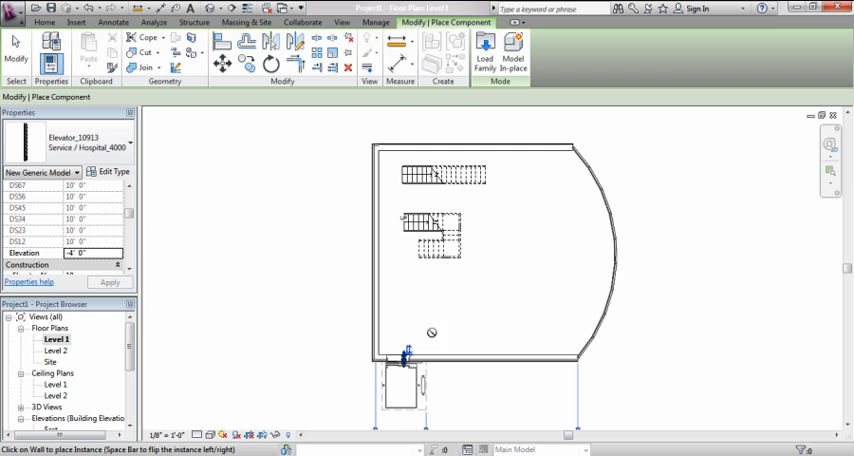
pyautogui.moveTo(407, 352)
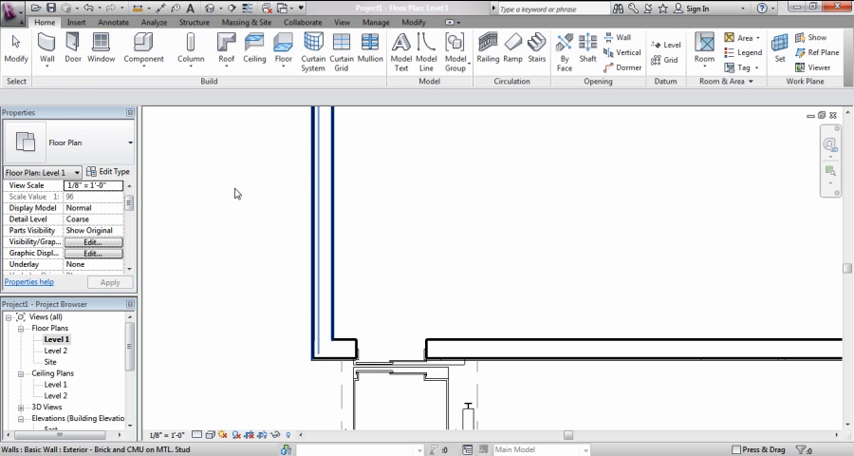
# Switch to the default 3D view showing the elevator shaft beside the stairs.
pyautogui.click(15, 48)
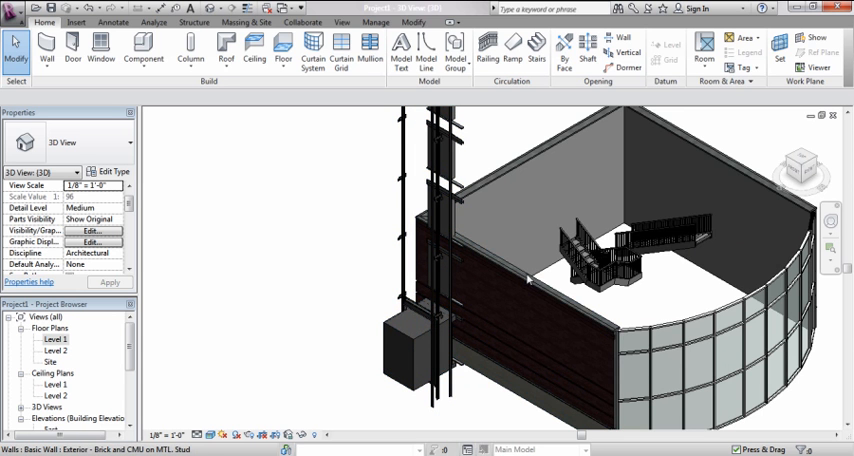
pyautogui.click(520, 278)
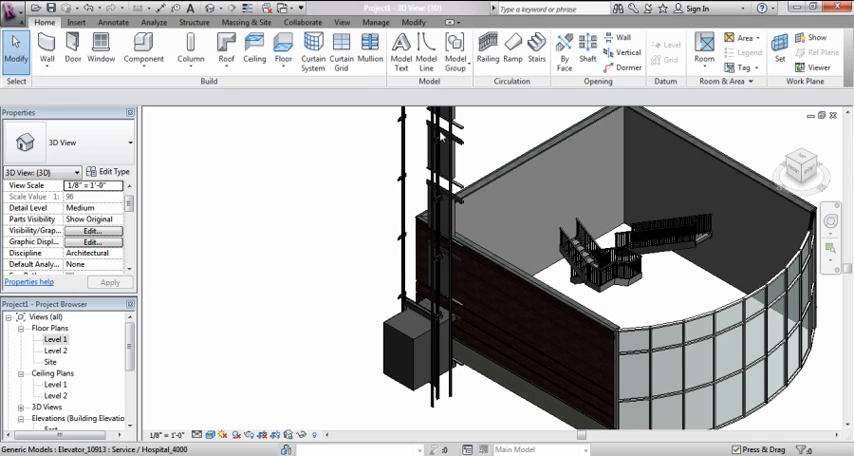
pyautogui.moveTo(430, 332)
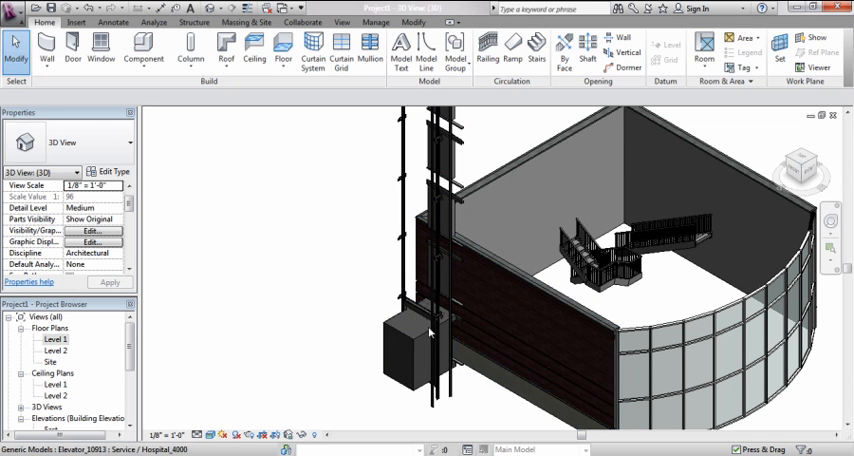
# Select the elevator and set its Number of Stops to 2.
pyautogui.click(410, 330)
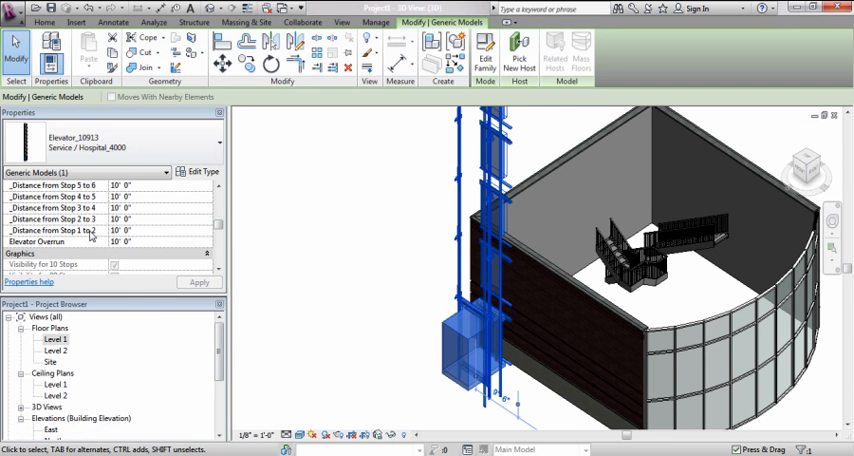
pyautogui.moveTo(90, 237)
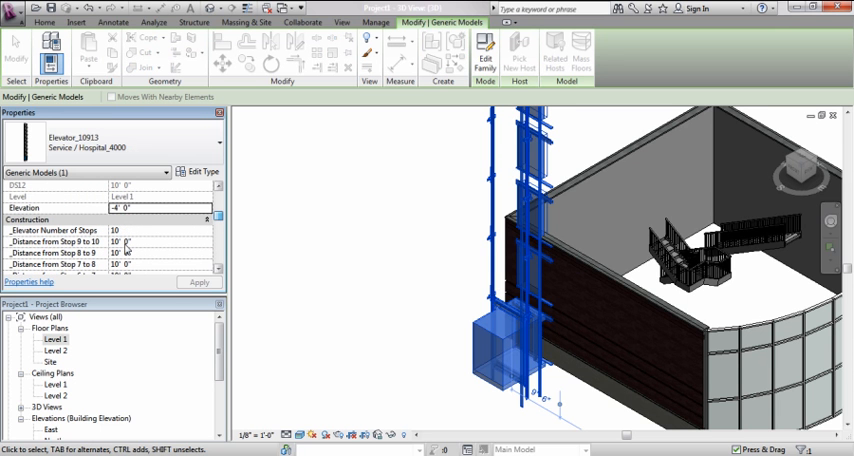
pyautogui.moveTo(45, 230)
pyautogui.write('2')
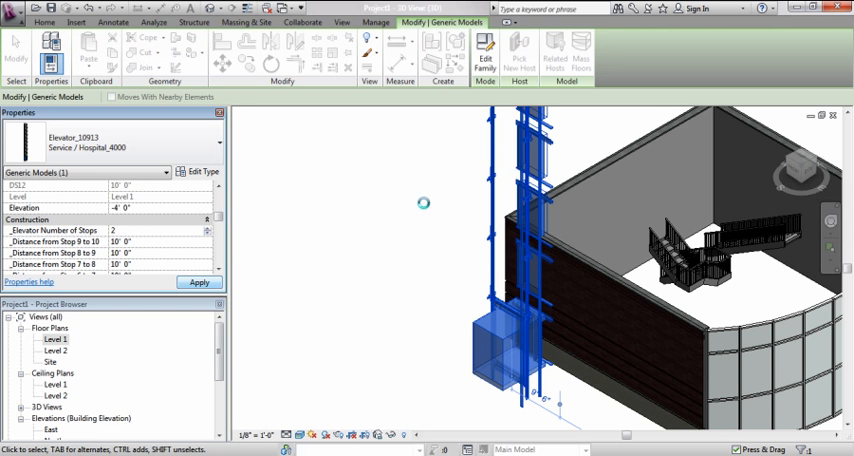
pyautogui.moveTo(558, 163)
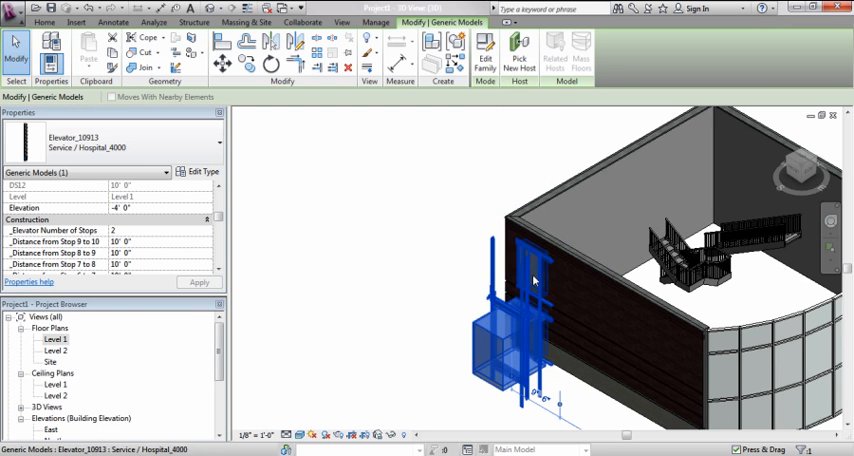
pyautogui.moveTo(540, 233)
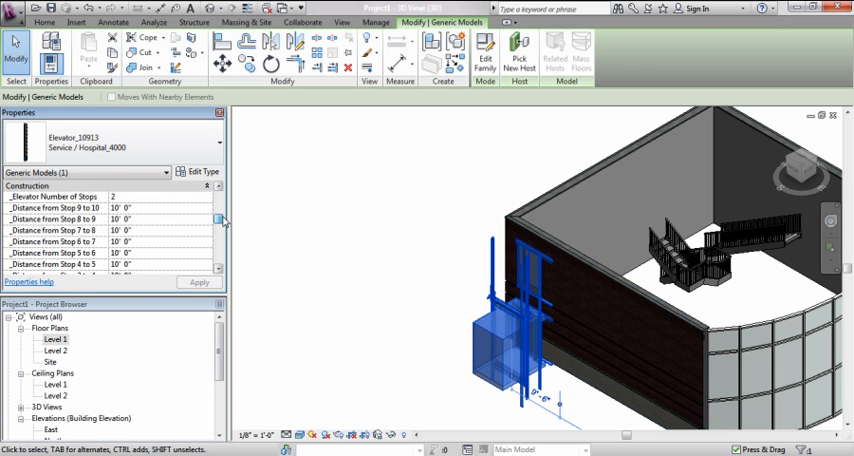
# Set the elevator's Distance from Stop 1 to 2 to 20' 0".
pyautogui.scroll(-3)
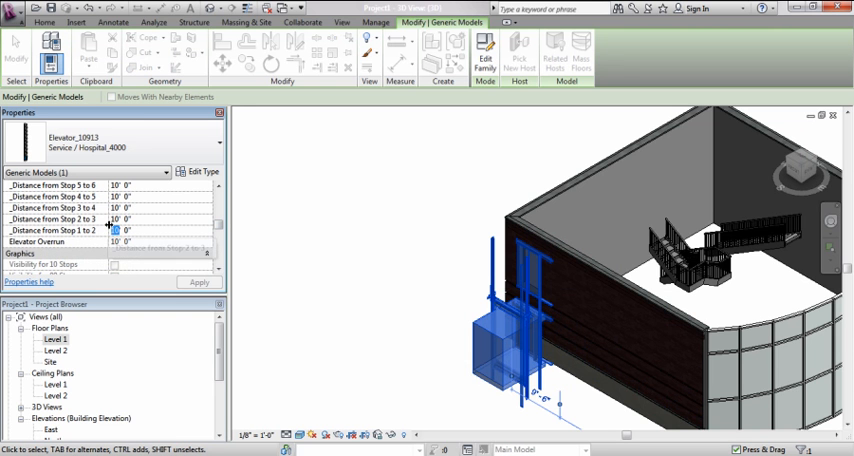
pyautogui.write('2\' 0"')
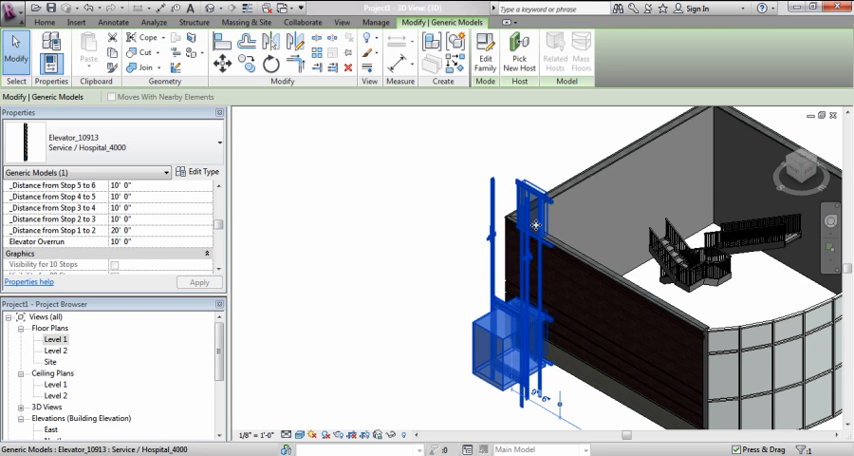
pyautogui.moveTo(417, 225)
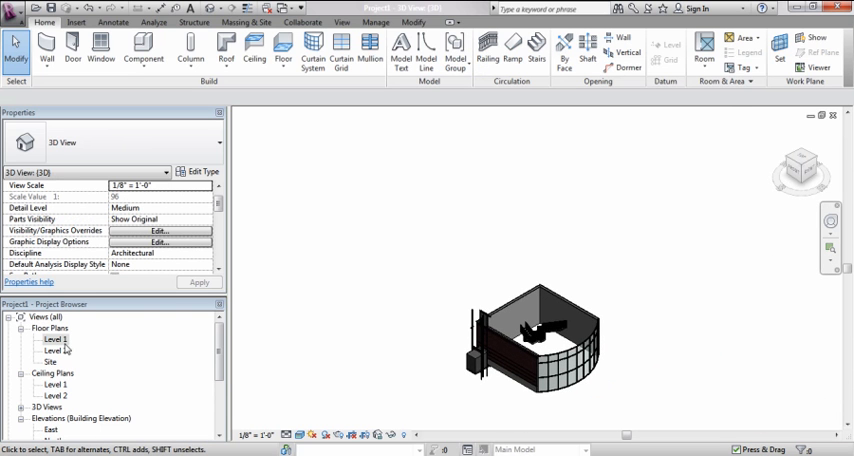
# Open the Level 1 floor plan zoomed to the elevator and start a Brick and CMU wall.
pyautogui.doubleClick(57, 339)
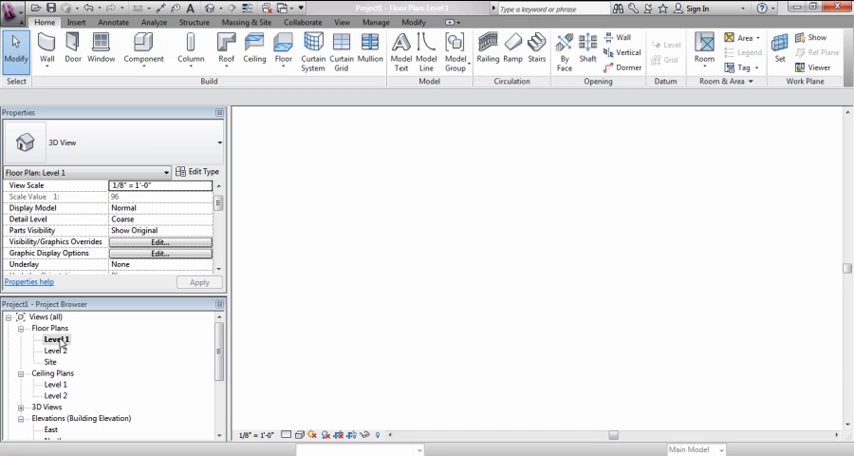
pyautogui.doubleClick(56, 339)
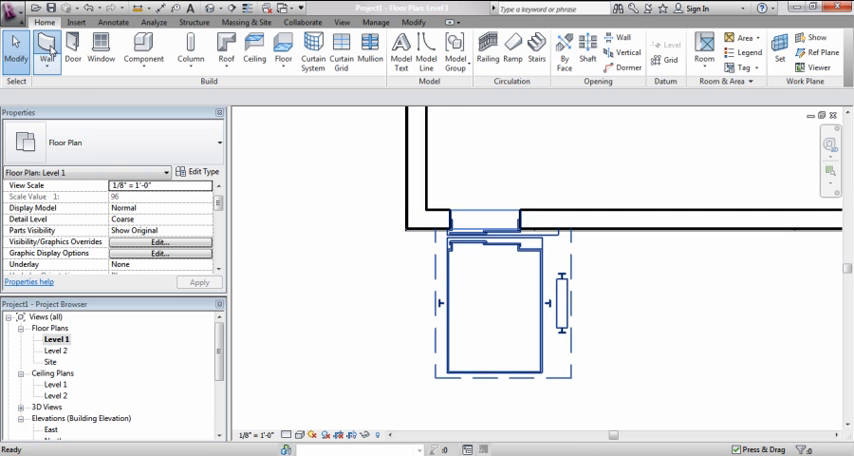
pyautogui.click(47, 50)
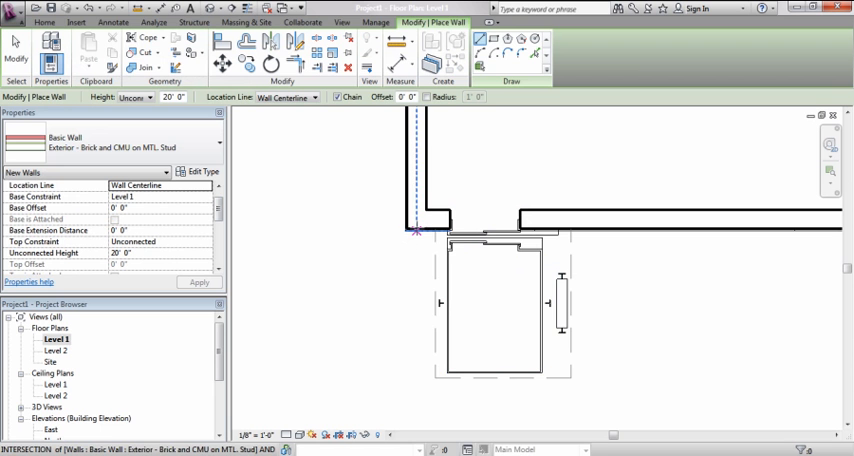
pyautogui.moveTo(440, 235)
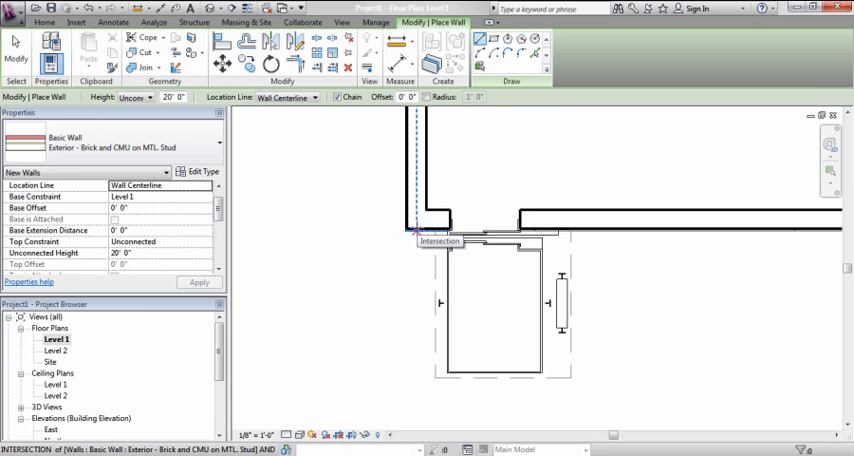
# Chain-draw brick walls around the elevator from the exterior wall intersection, then select one.
pyautogui.click(414, 378)
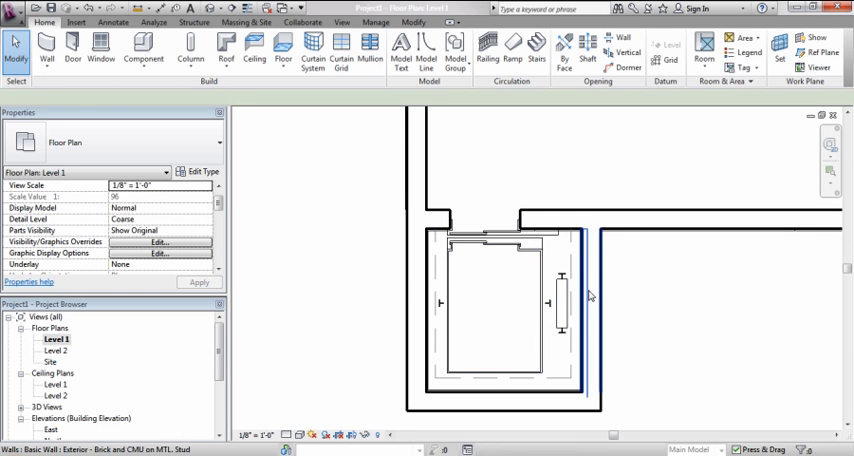
pyautogui.click(583, 300)
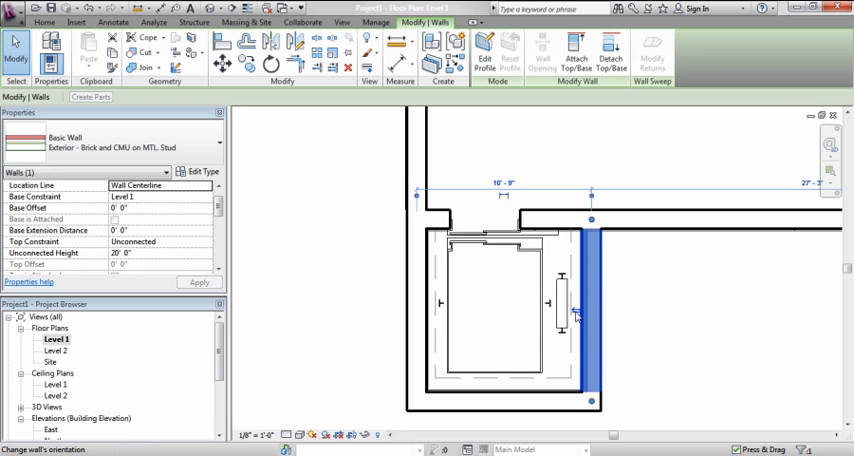